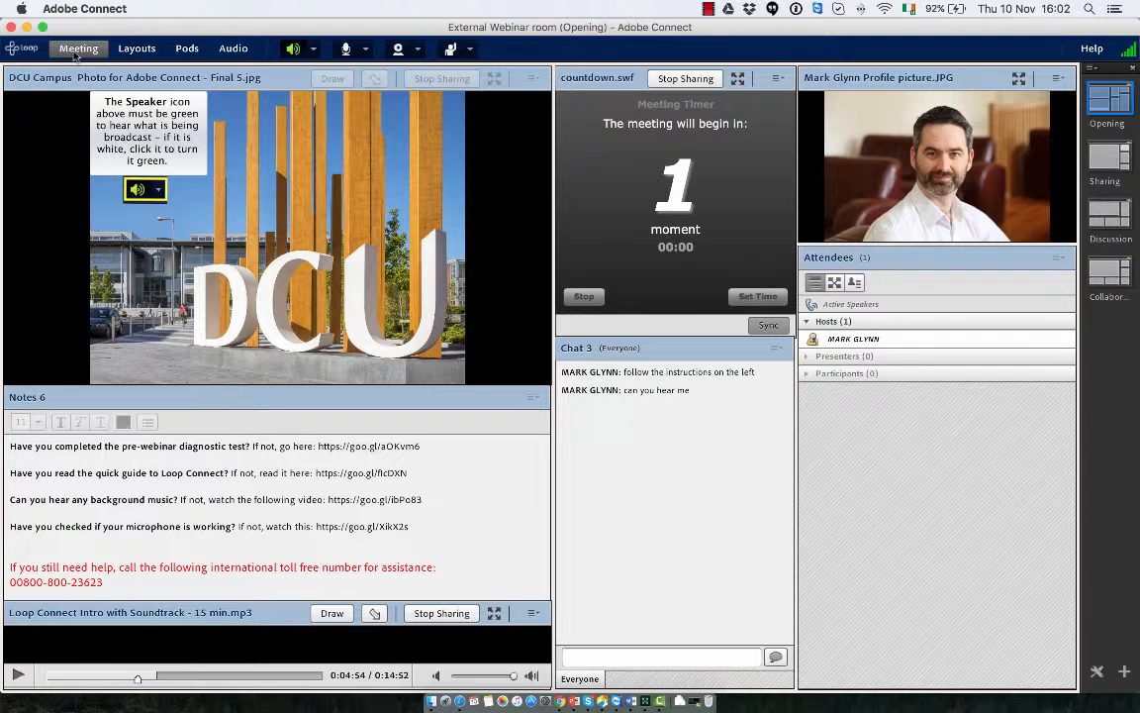
# Open the External Webinar room's meeting information page via Manage Meeting Information
pyautogui.click(78, 48)
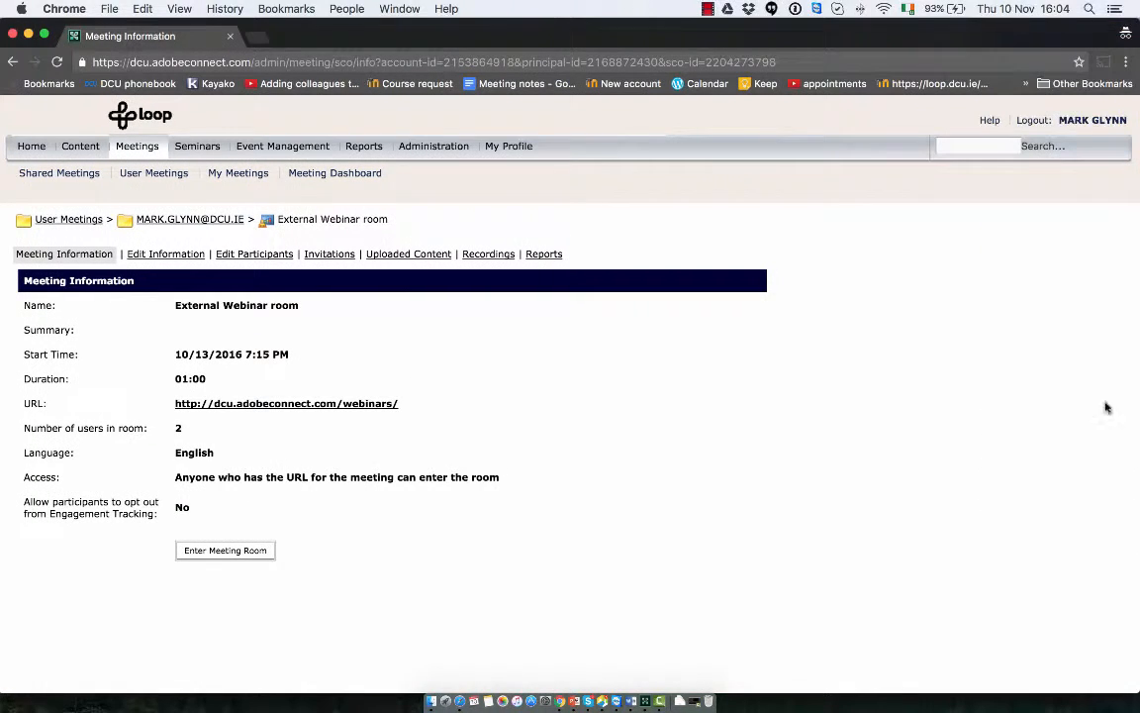
pyautogui.moveTo(663, 317)
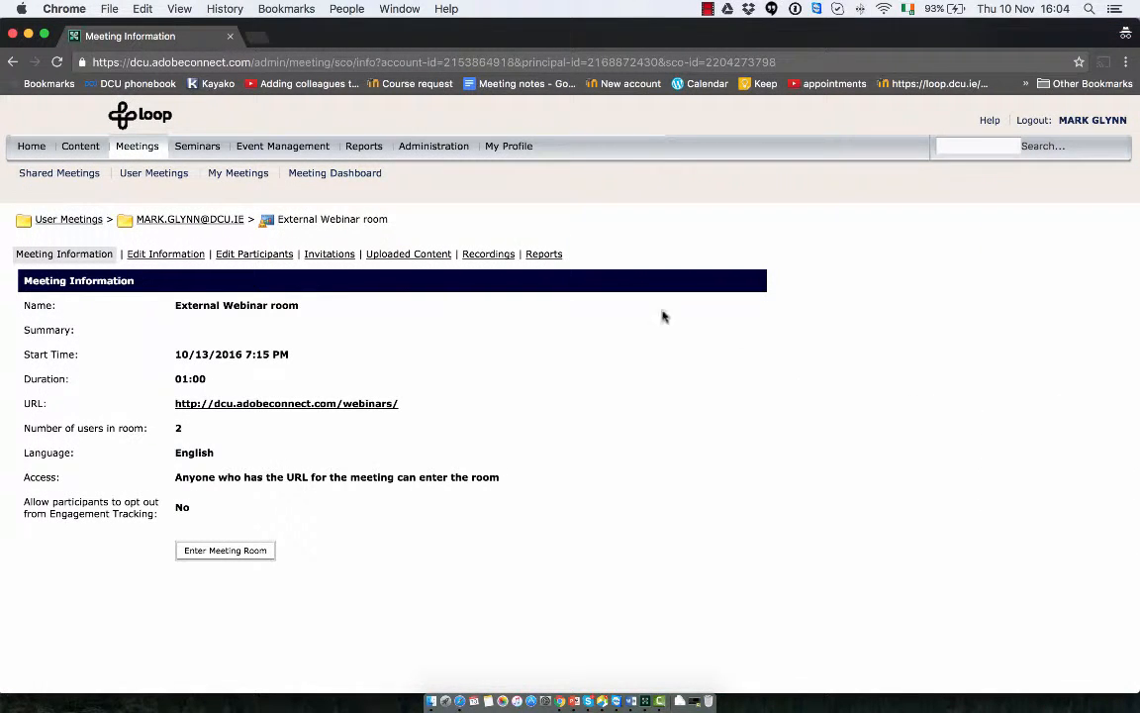
# Show the room's recordings and select the External Webinar room_0 recording
pyautogui.click(488, 253)
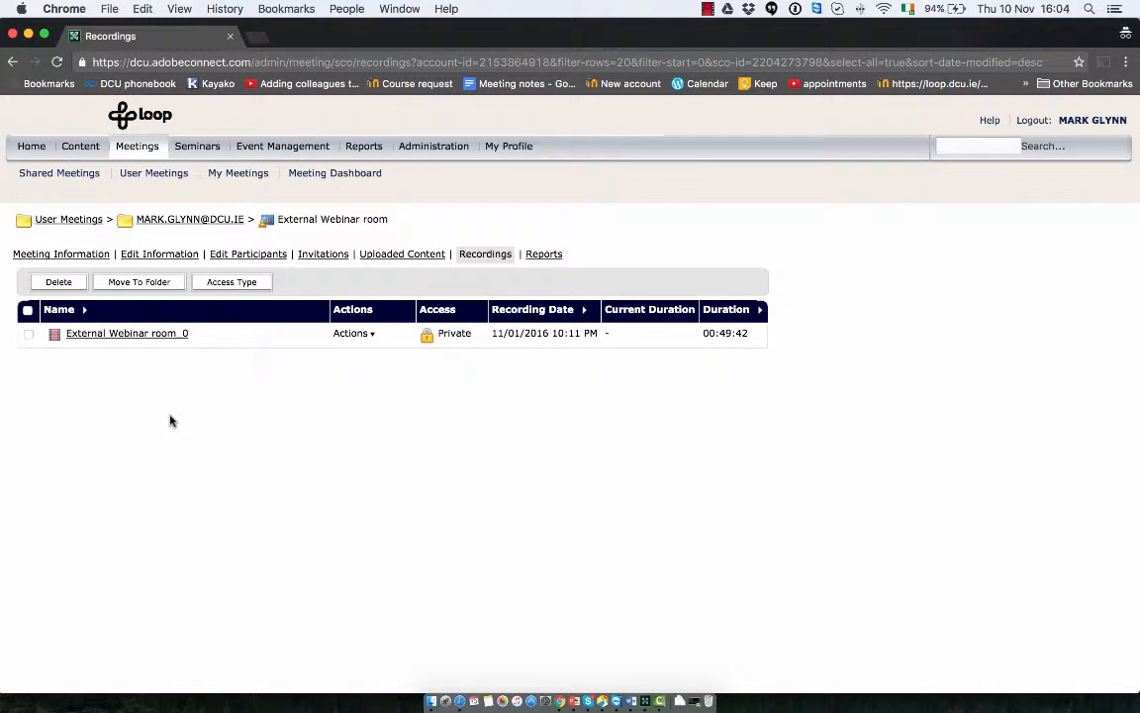
pyautogui.moveTo(38, 397)
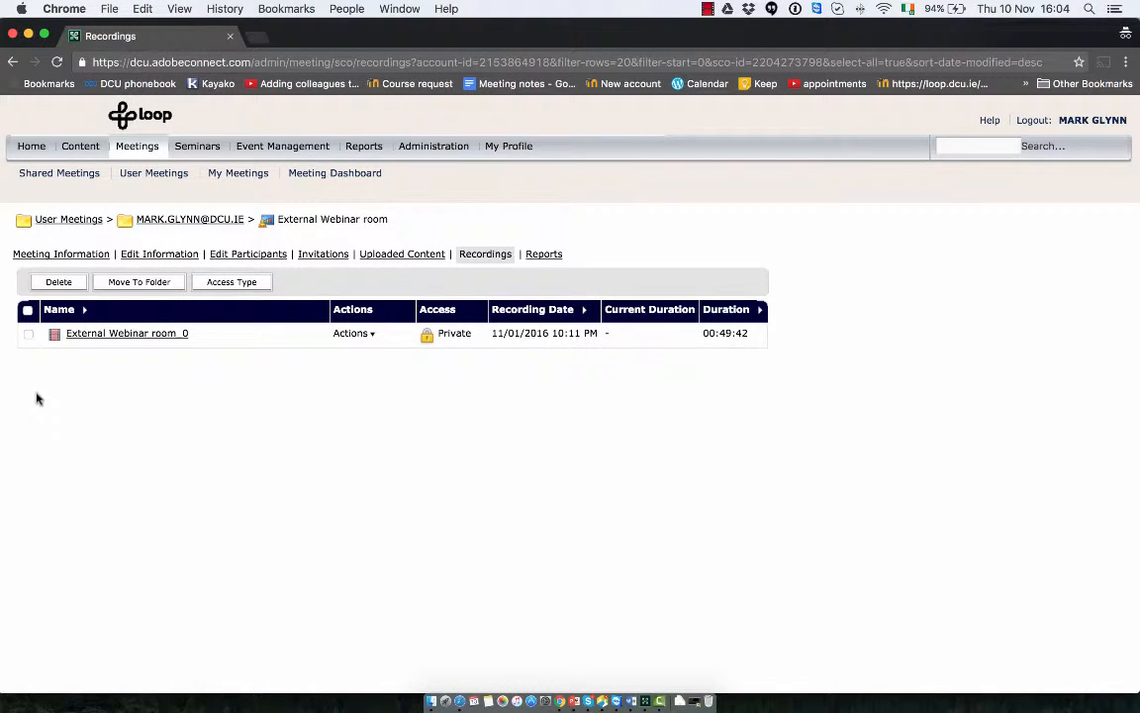
pyautogui.moveTo(411, 407)
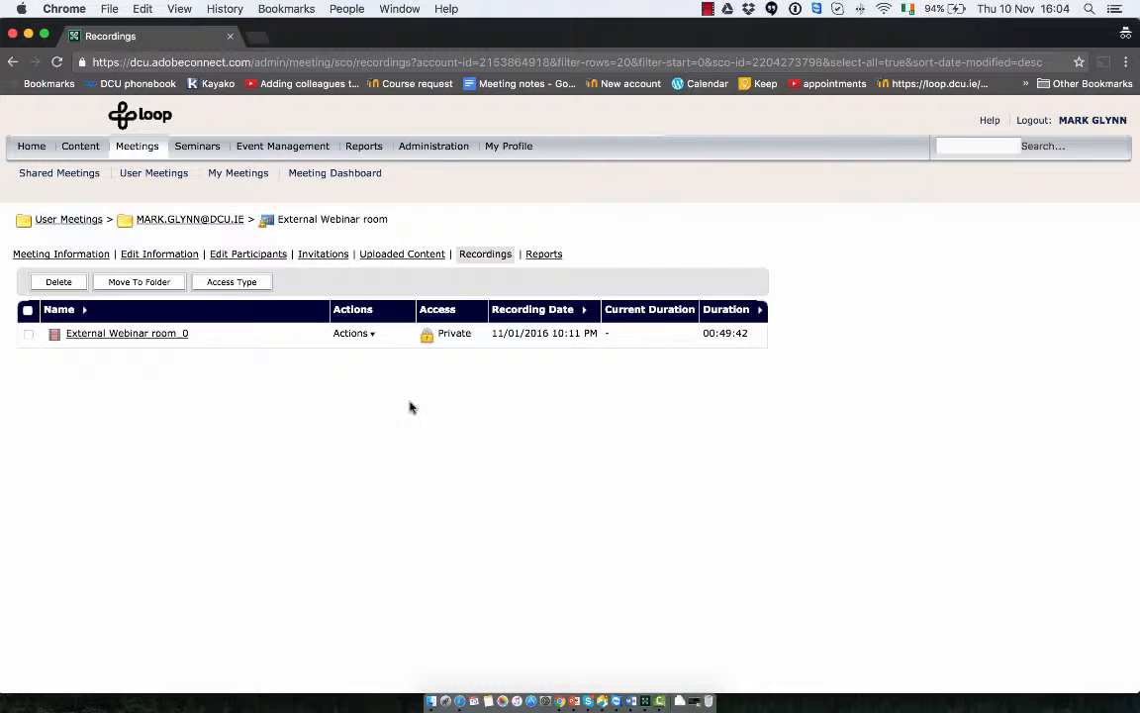
pyautogui.moveTo(455, 347)
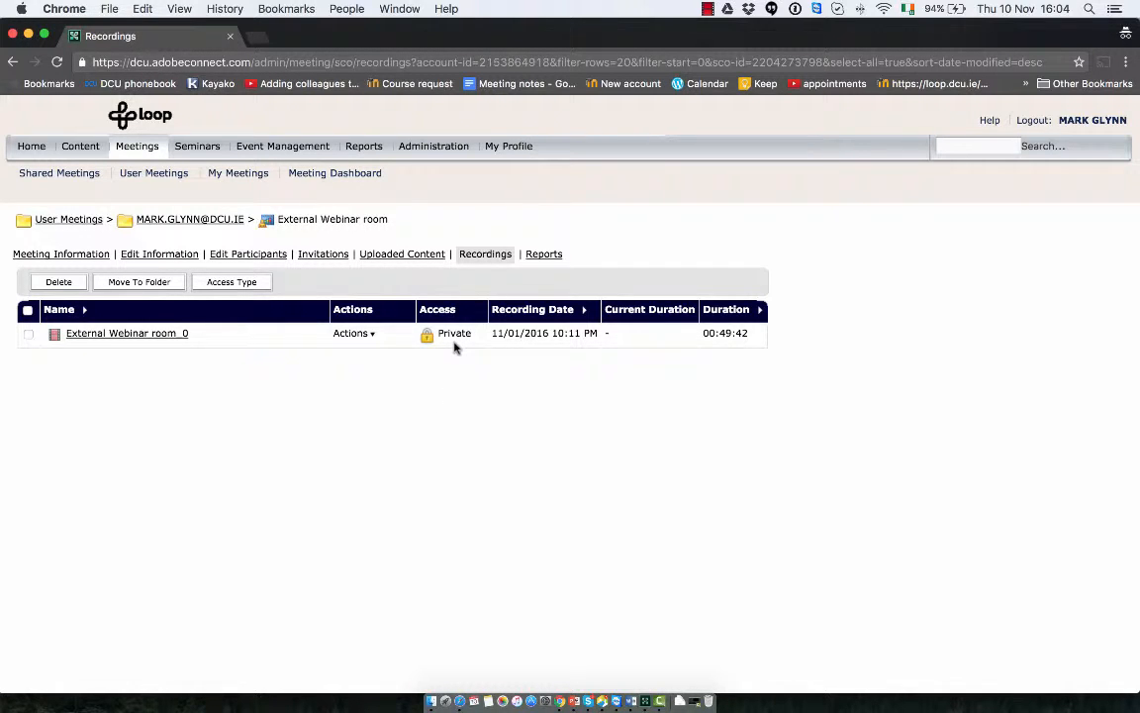
pyautogui.moveTo(401, 409)
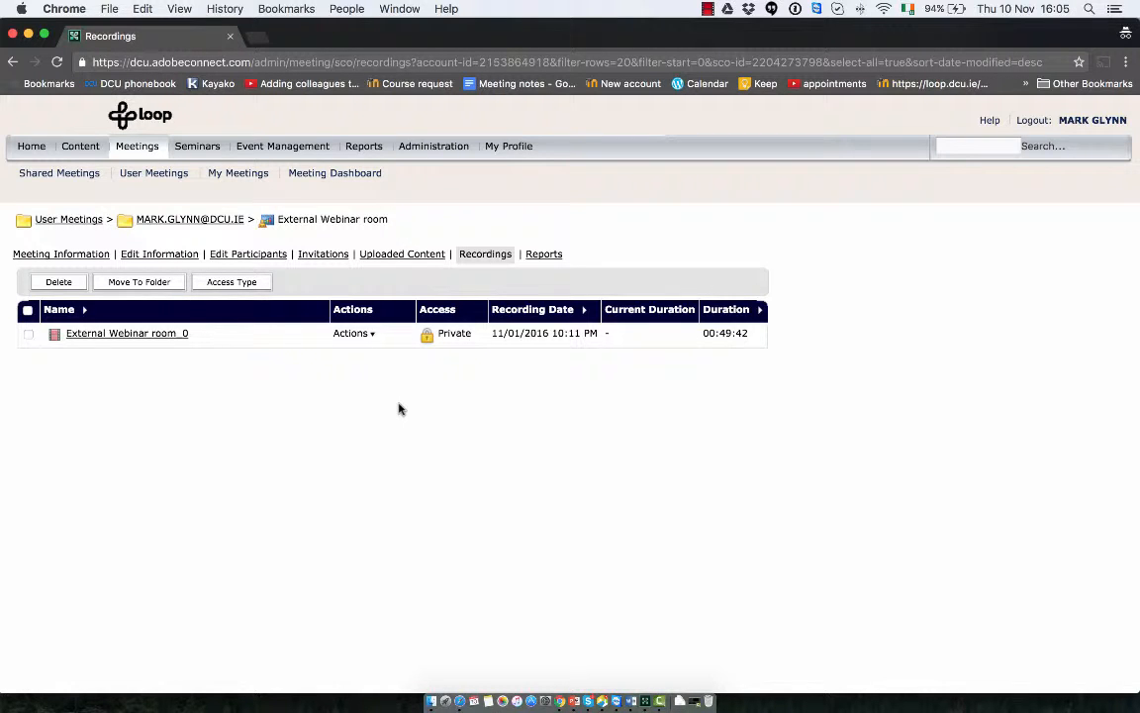
pyautogui.moveTo(27, 355)
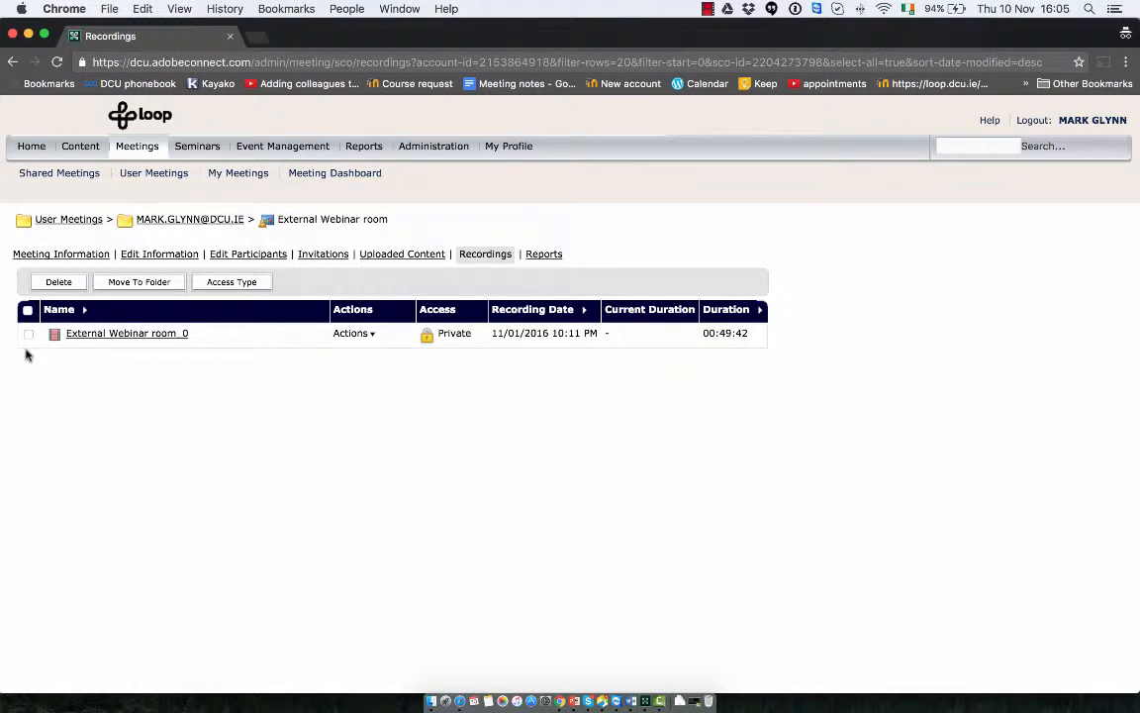
pyautogui.click(29, 334)
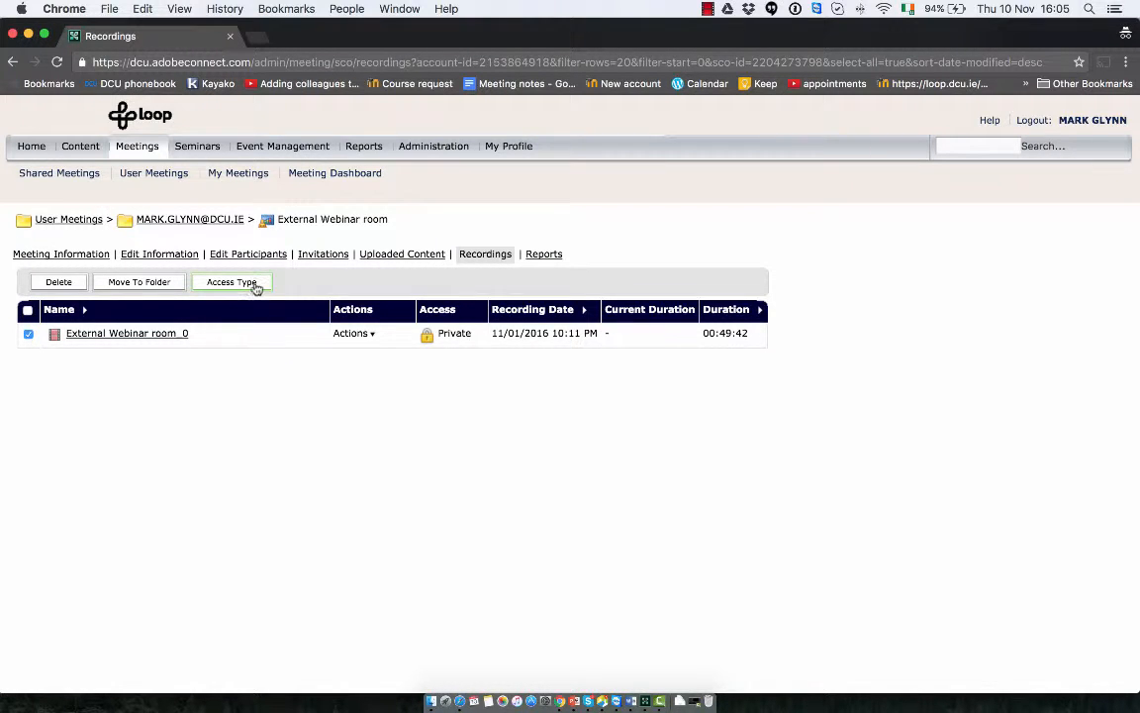
# Set the External Webinar room_0 recording's access type to Public and save
pyautogui.click(232, 282)
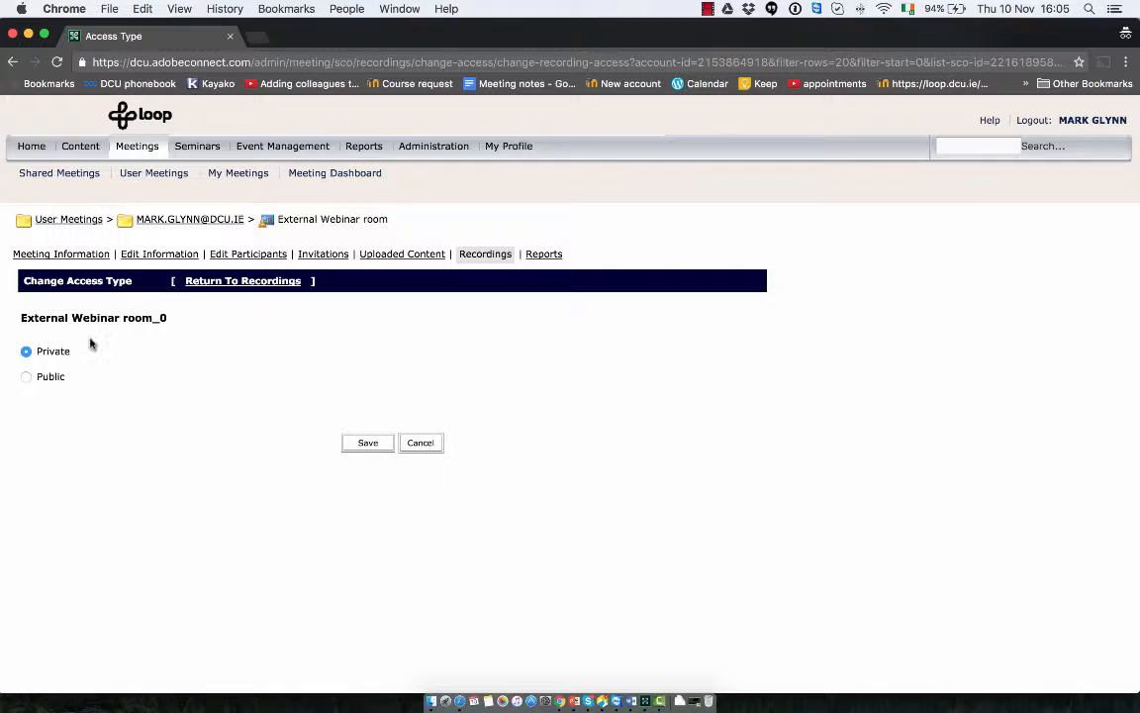
pyautogui.click(26, 376)
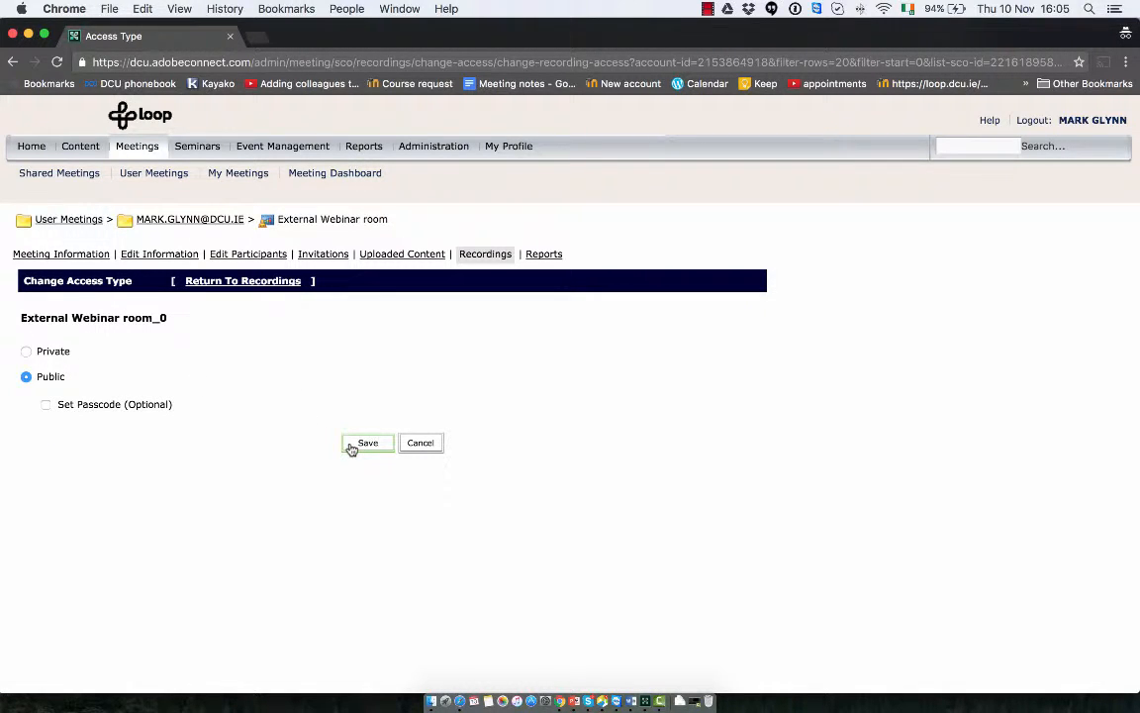
pyautogui.click(367, 442)
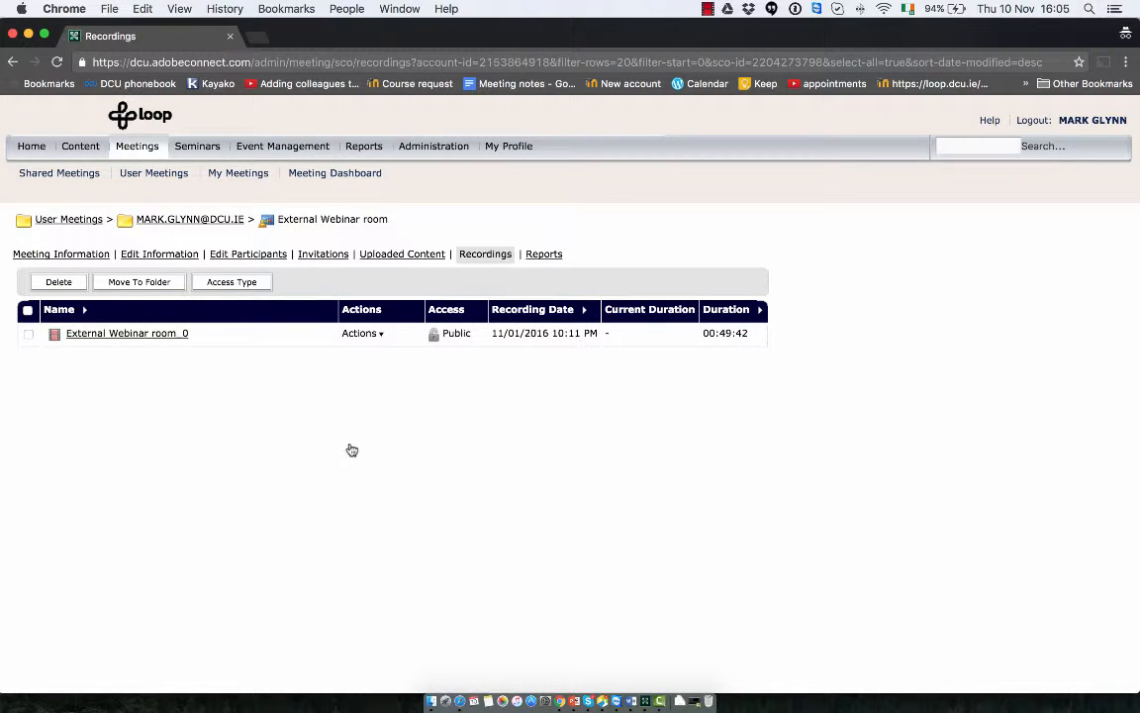
pyautogui.moveTo(319, 443)
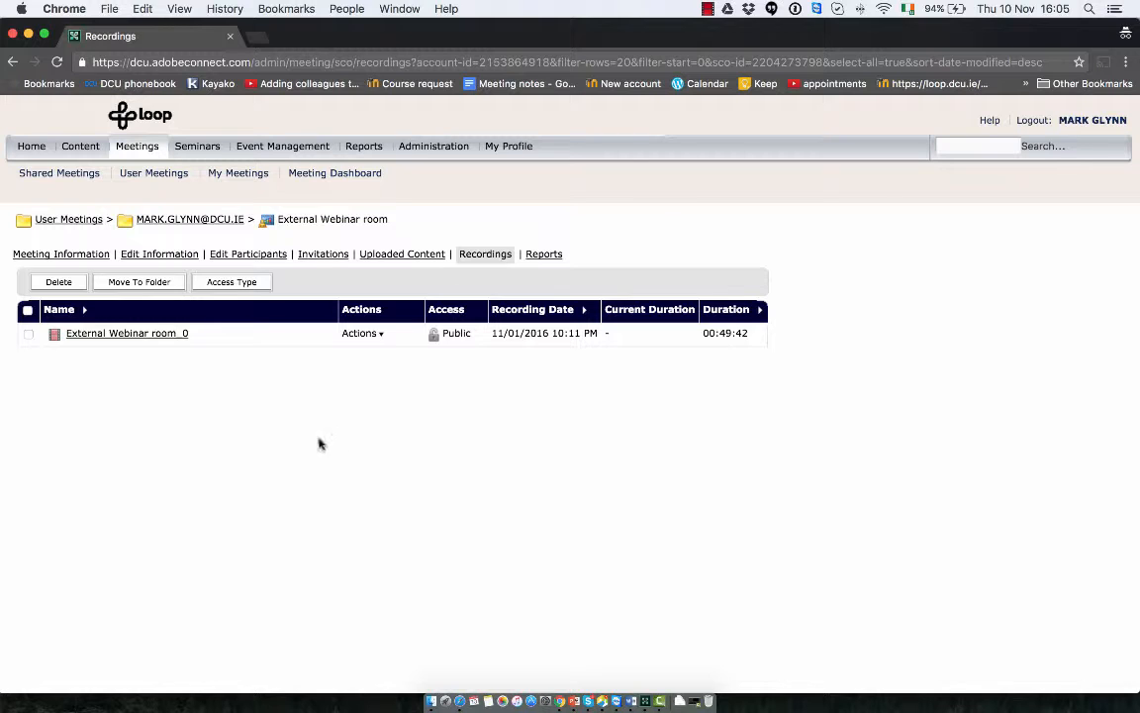
pyautogui.moveTo(127, 334)
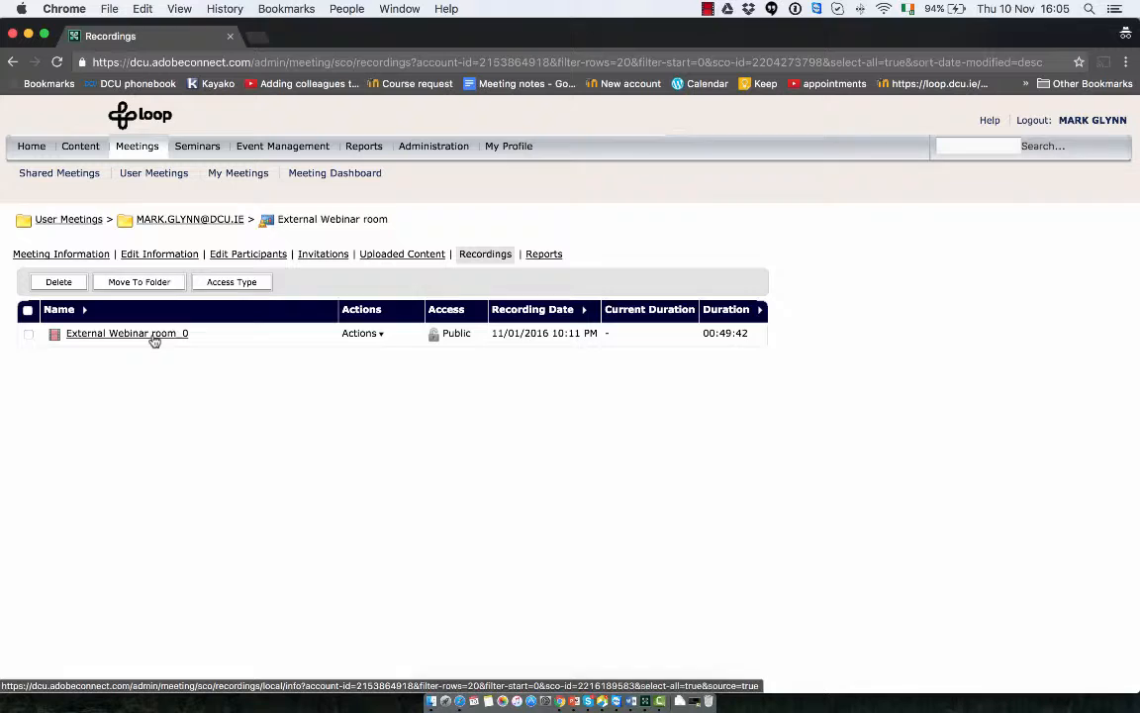
# Open External Webinar room_0's Recording Information page to see its viewing URL
pyautogui.click(121, 333)
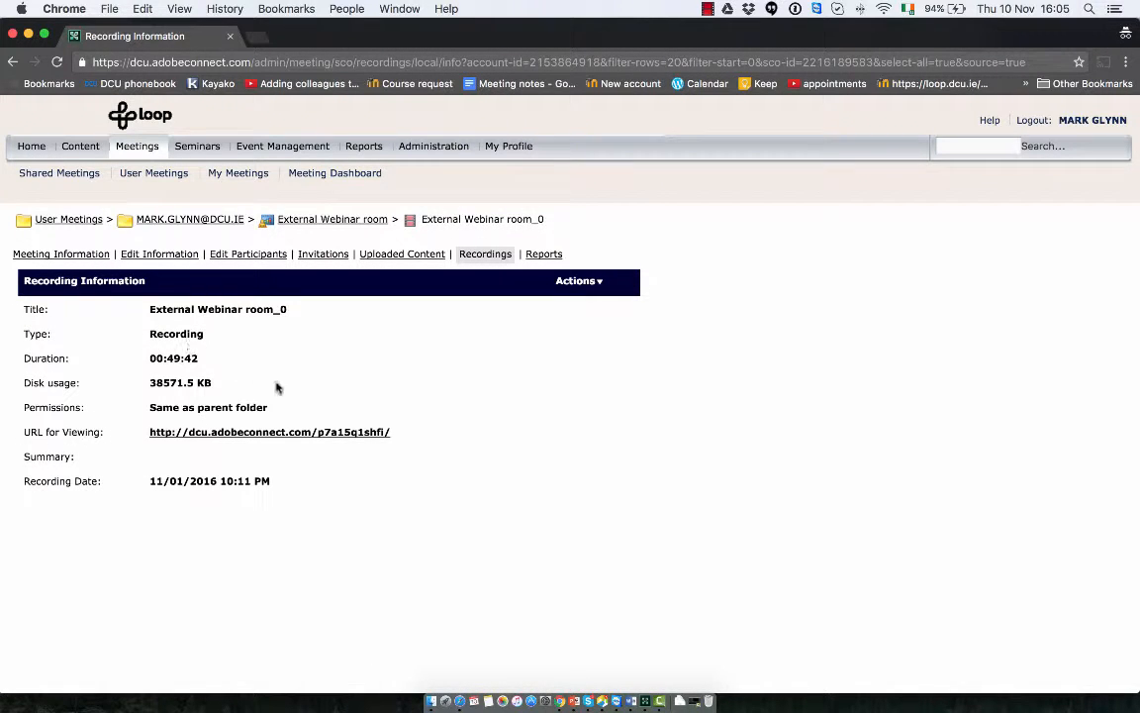
pyautogui.moveTo(303, 442)
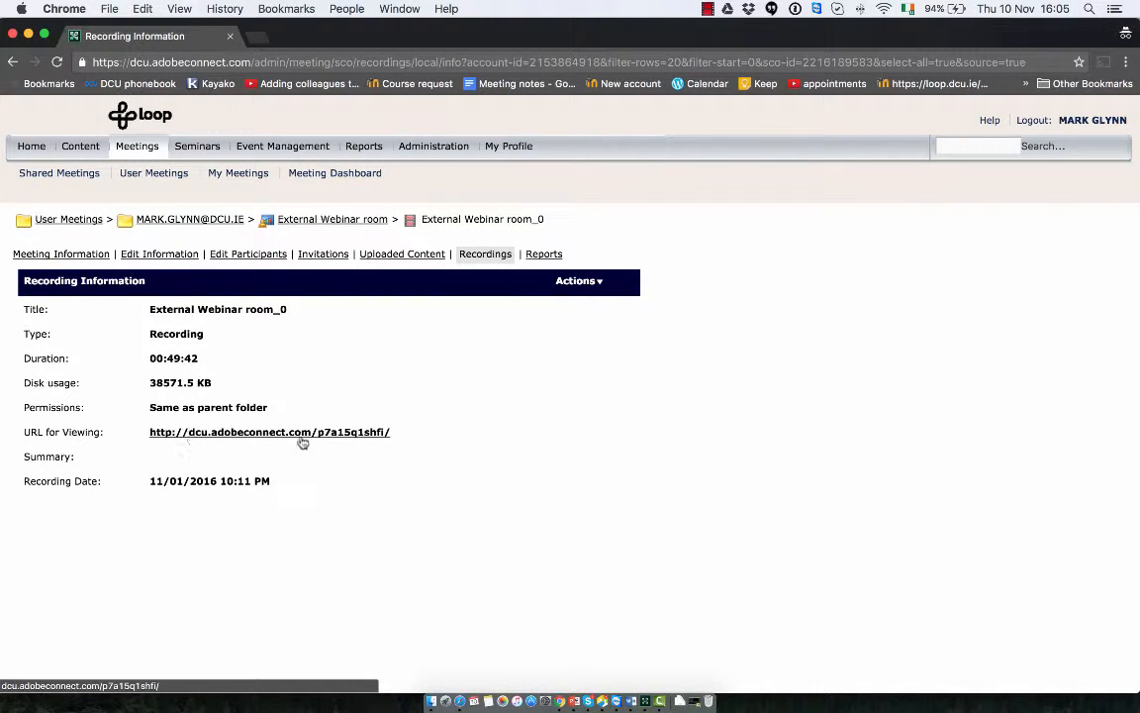
pyautogui.moveTo(376, 436)
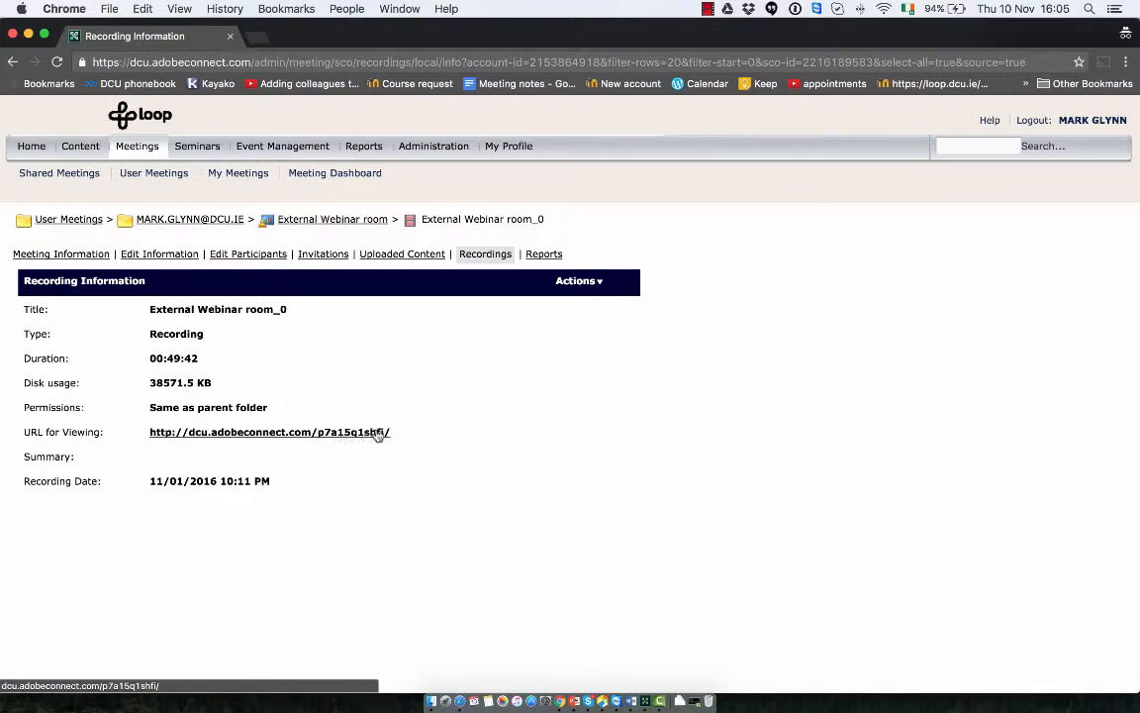